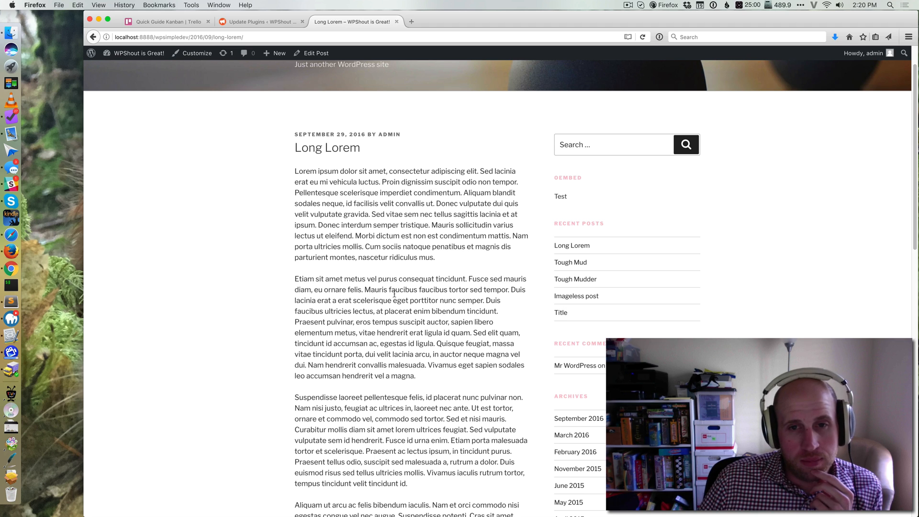
Leave the Long Lorem post and open the admin Dashboard via the site-name menu
{"action": "left_click", "coordinate": [261, 21]}
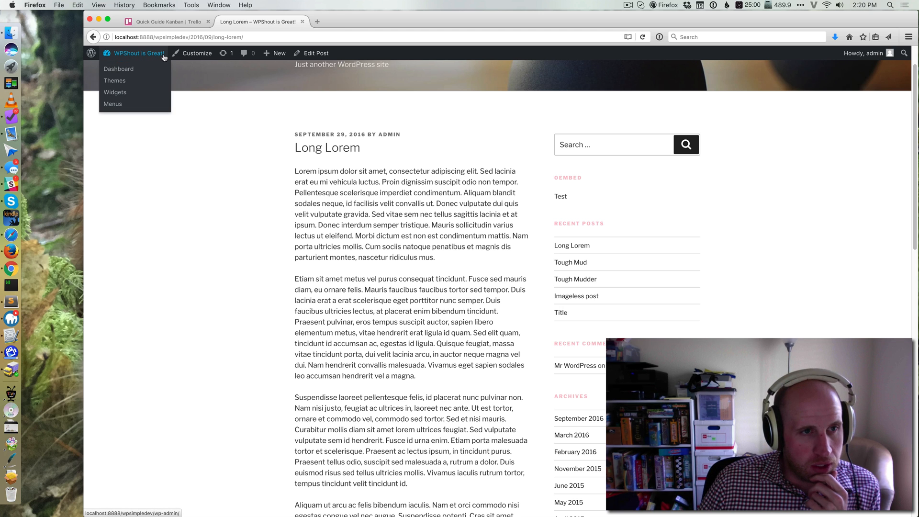
{"action": "left_click", "coordinate": [118, 68]}
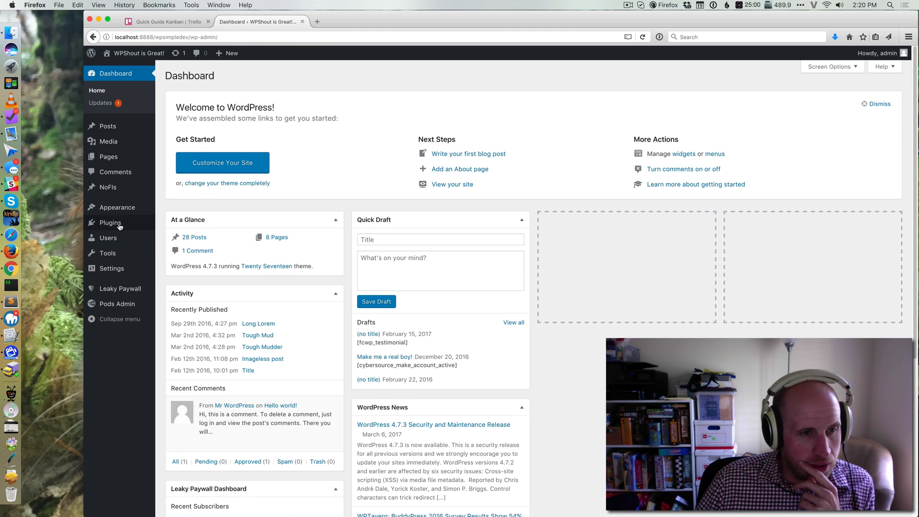
Search Plugins > Add New for 'Add to many'
{"action": "left_click", "coordinate": [109, 223]}
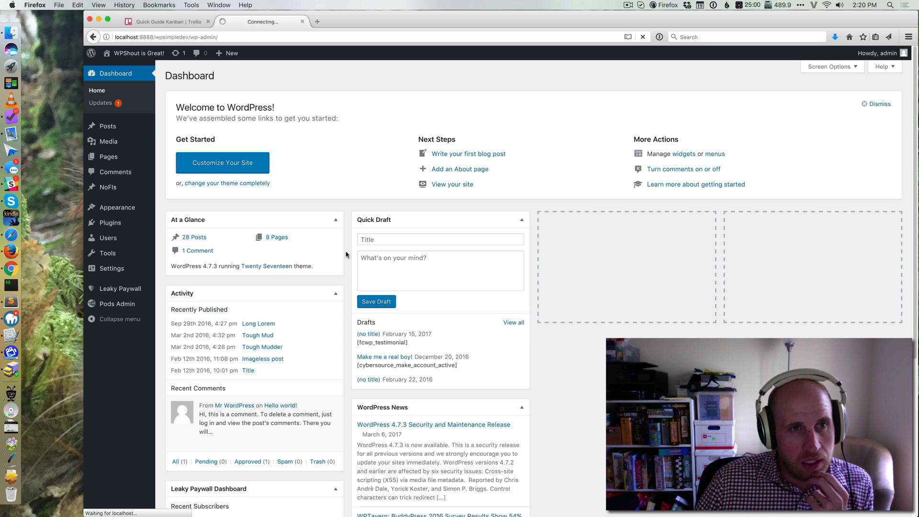
{"action": "mouse_move", "coordinate": [322, 225]}
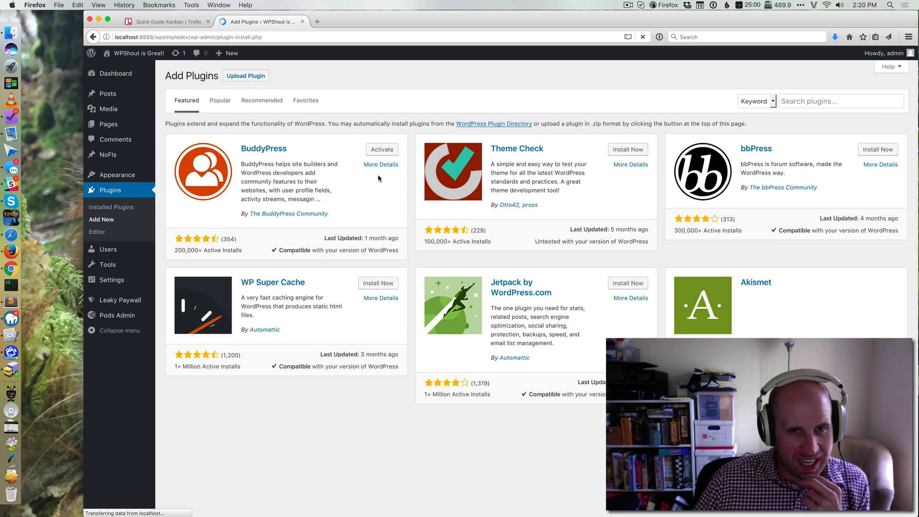
{"action": "type", "text": "Add to many"}
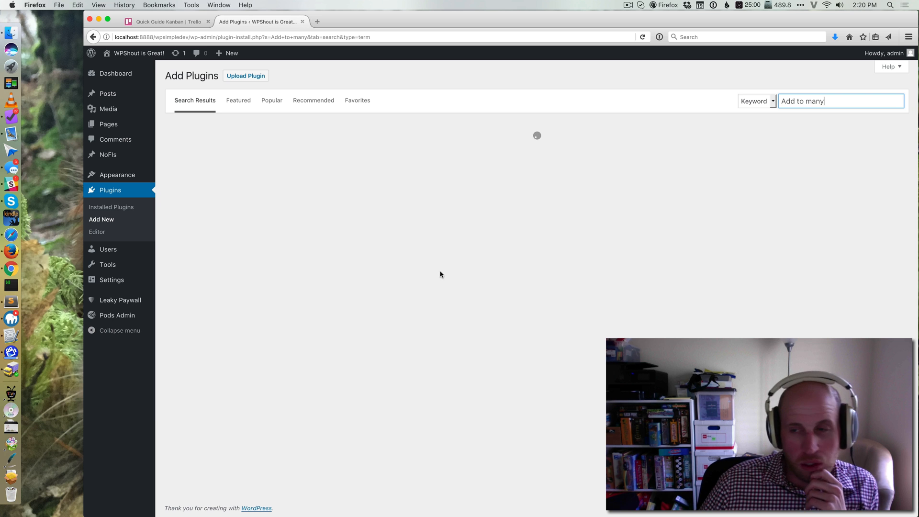
{"action": "mouse_move", "coordinate": [525, 259]}
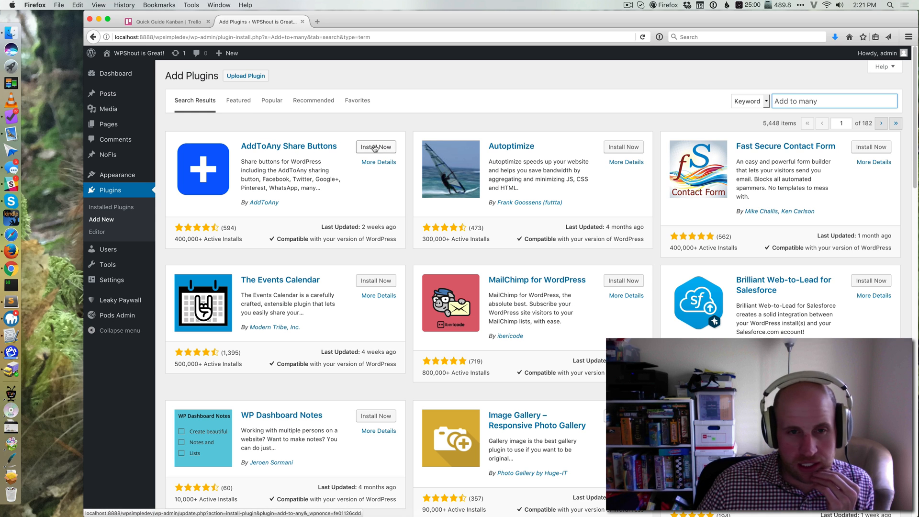
Install and activate AddToAny Share Buttons, then view the live site's share buttons
{"action": "left_click", "coordinate": [376, 147]}
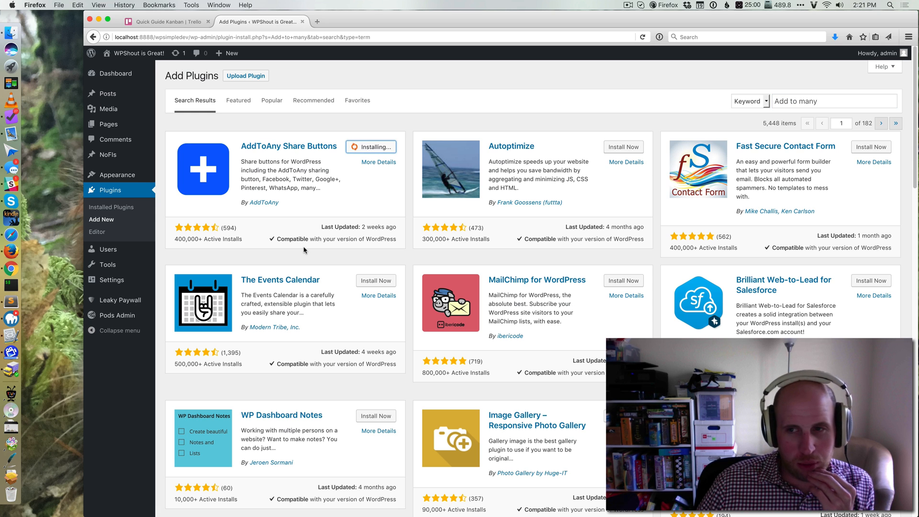
{"action": "mouse_move", "coordinate": [327, 220]}
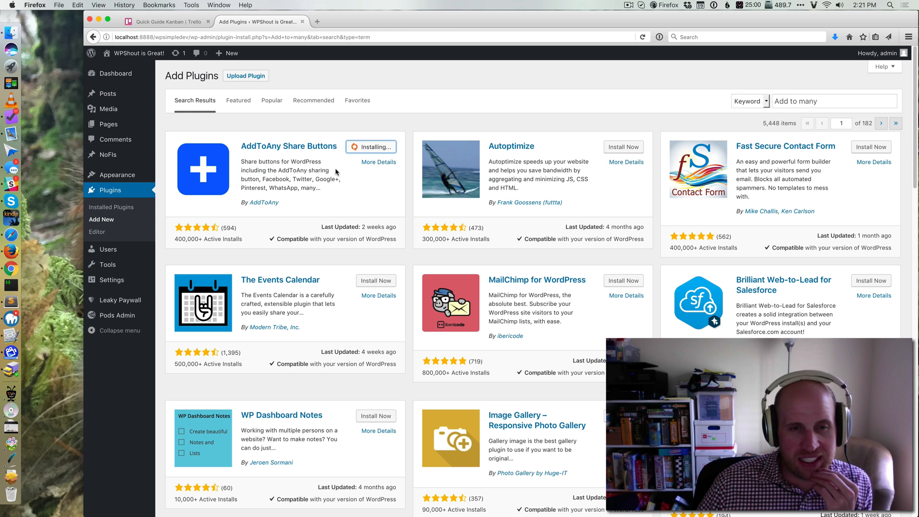
{"action": "mouse_move", "coordinate": [337, 179]}
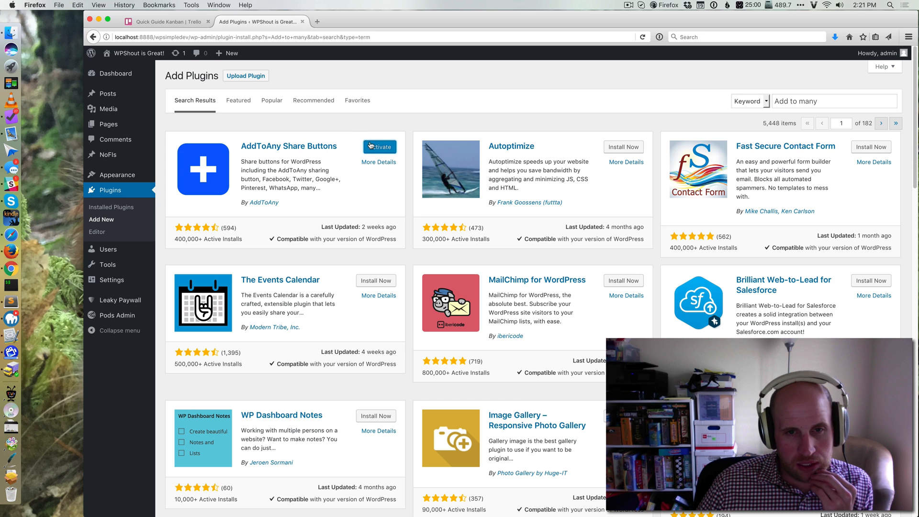
{"action": "left_click", "coordinate": [379, 147]}
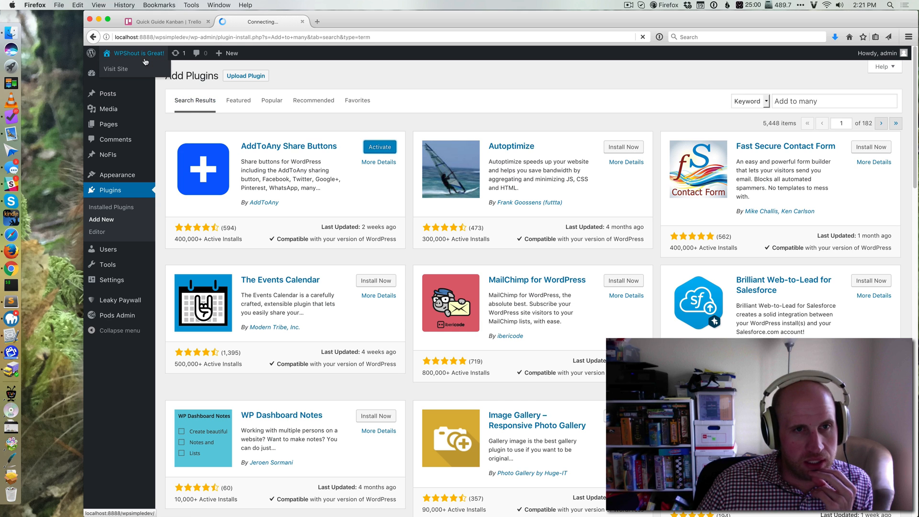
{"action": "left_click", "coordinate": [379, 146]}
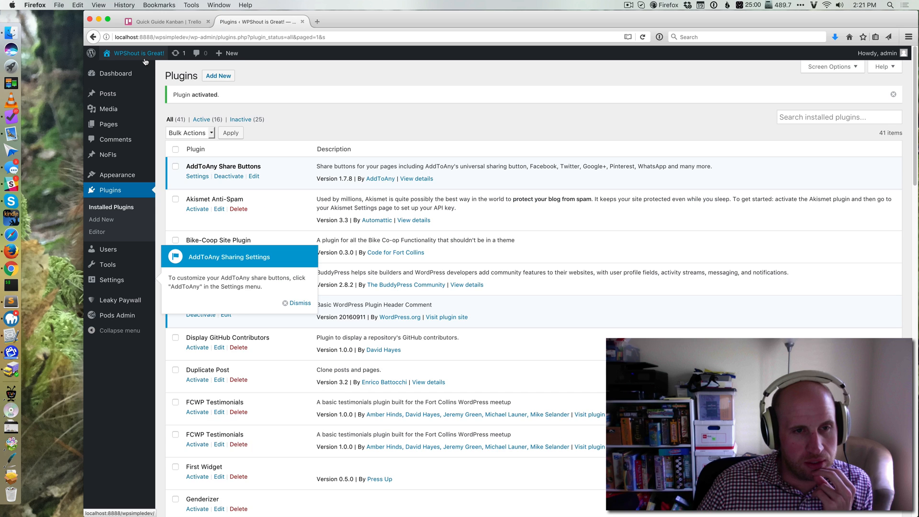
{"action": "left_click", "coordinate": [138, 53]}
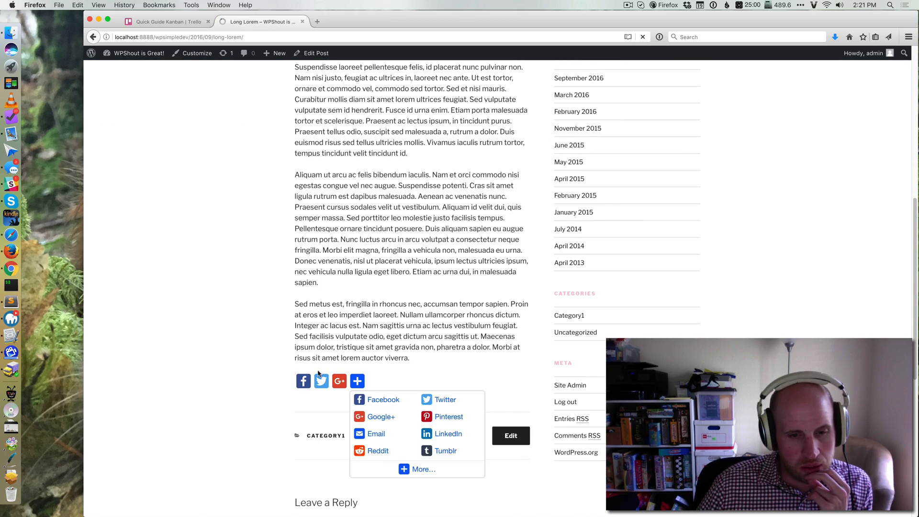
{"action": "mouse_move", "coordinate": [357, 381]}
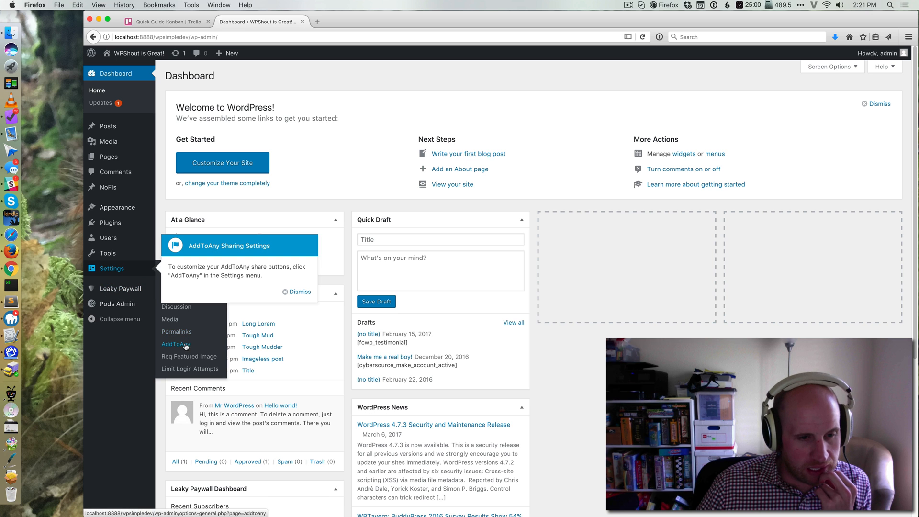
Open Settings > AddToAny and expand Add/Remove Services under Standalone Buttons
{"action": "left_click", "coordinate": [175, 344]}
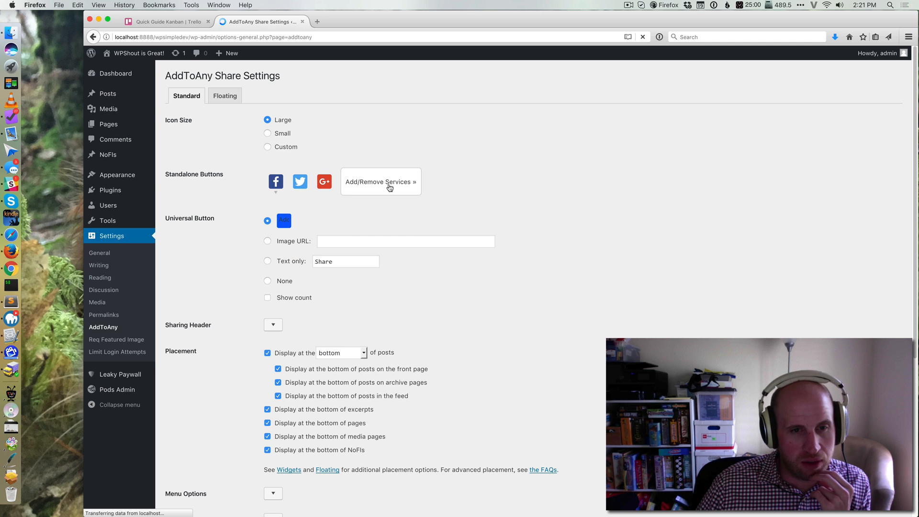
{"action": "left_click", "coordinate": [381, 181]}
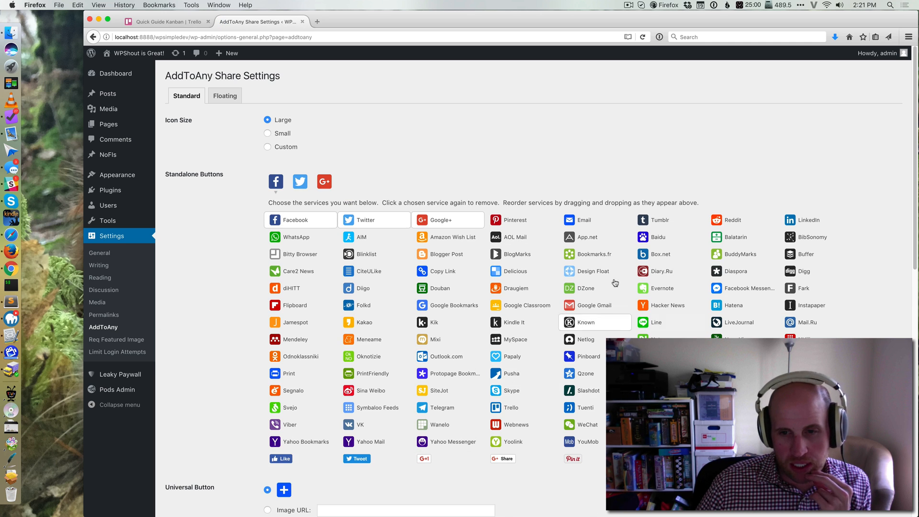
{"action": "scroll", "scroll_direction": "down", "scroll_amount": 3}
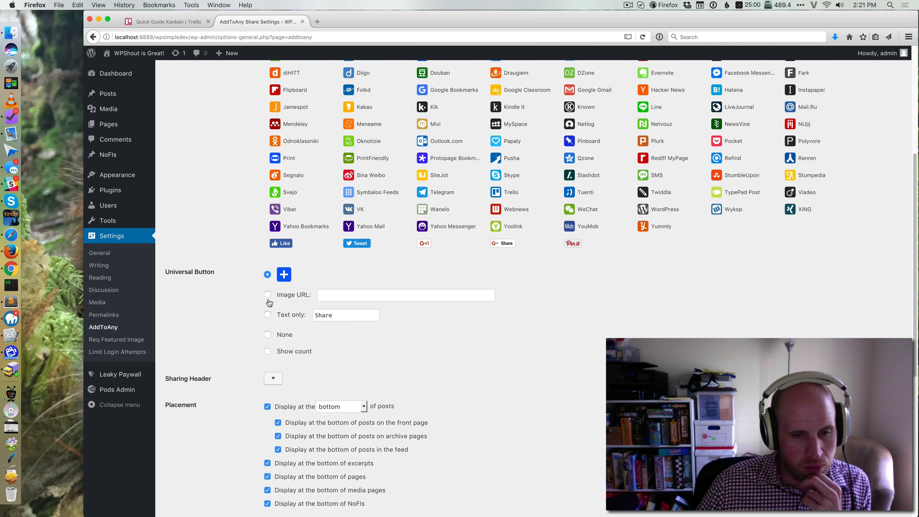
{"action": "scroll", "scroll_direction": "down", "scroll_amount": 3}
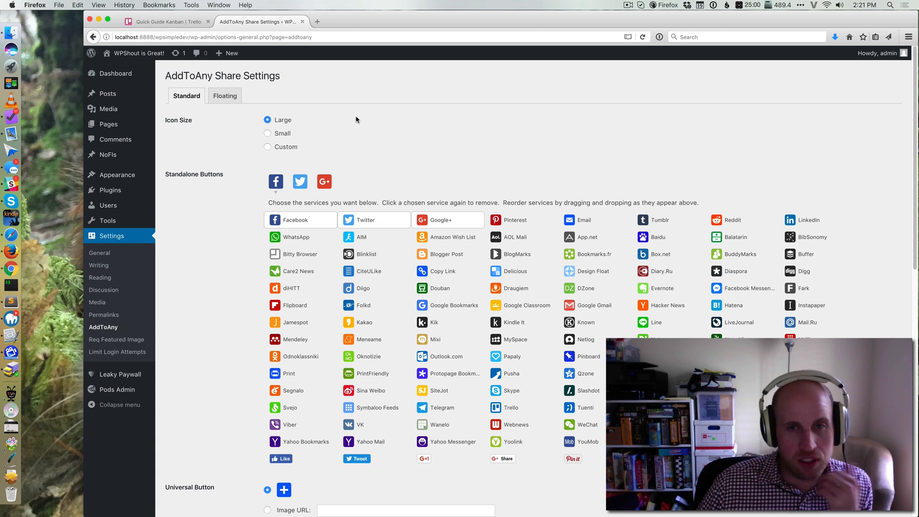
{"action": "mouse_move", "coordinate": [498, 121]}
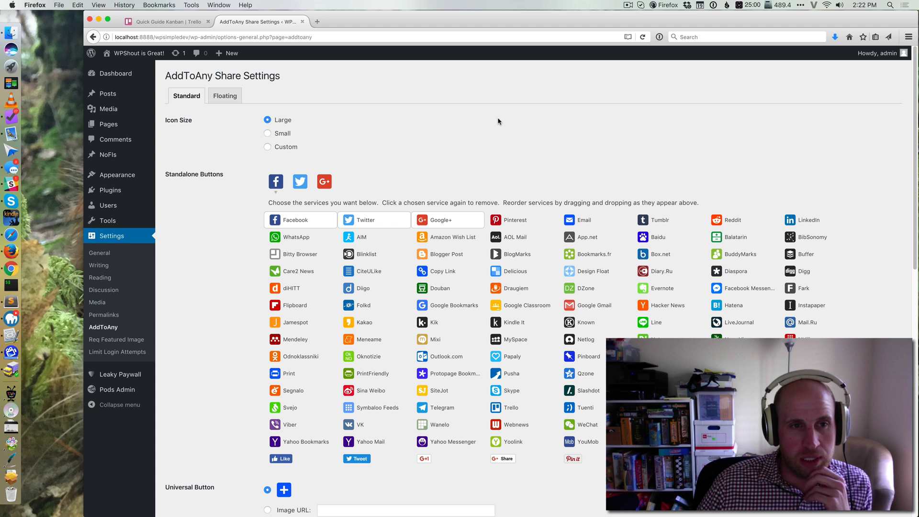
{"action": "mouse_move", "coordinate": [658, 78]}
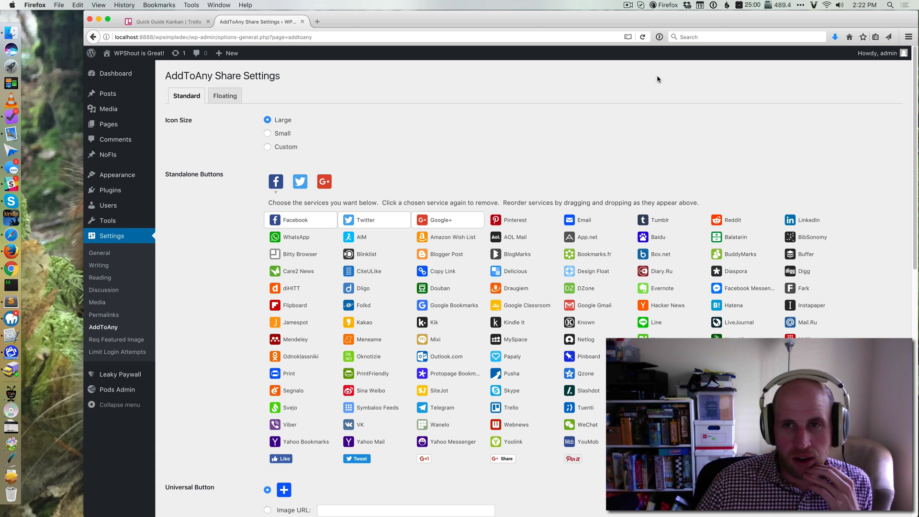